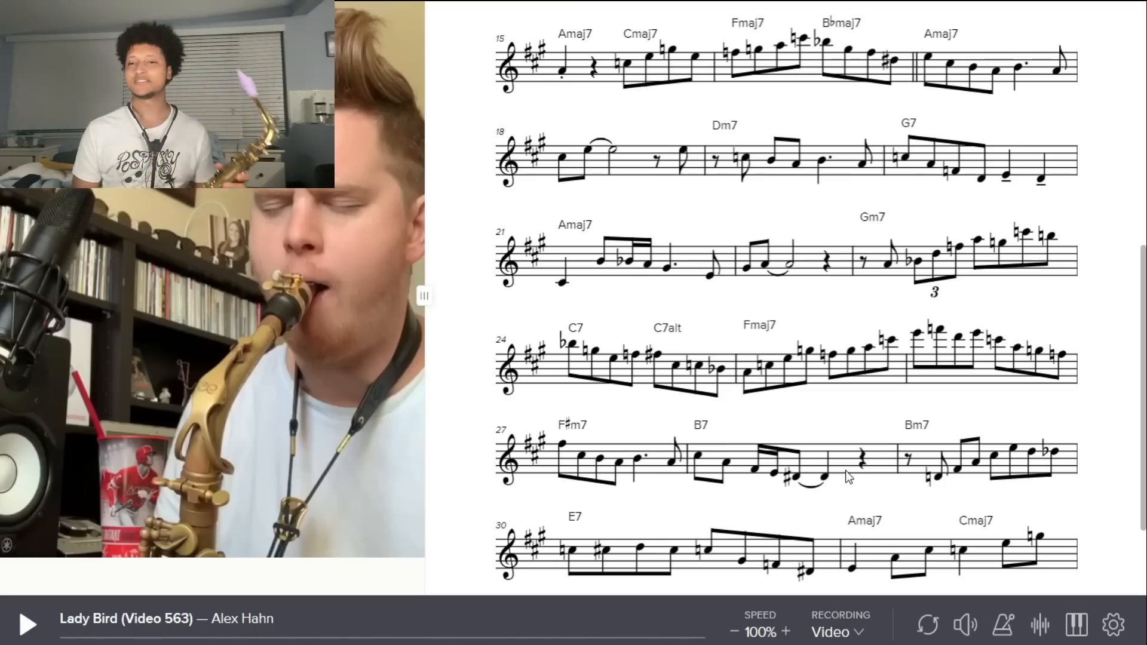
scroll("up", 3)
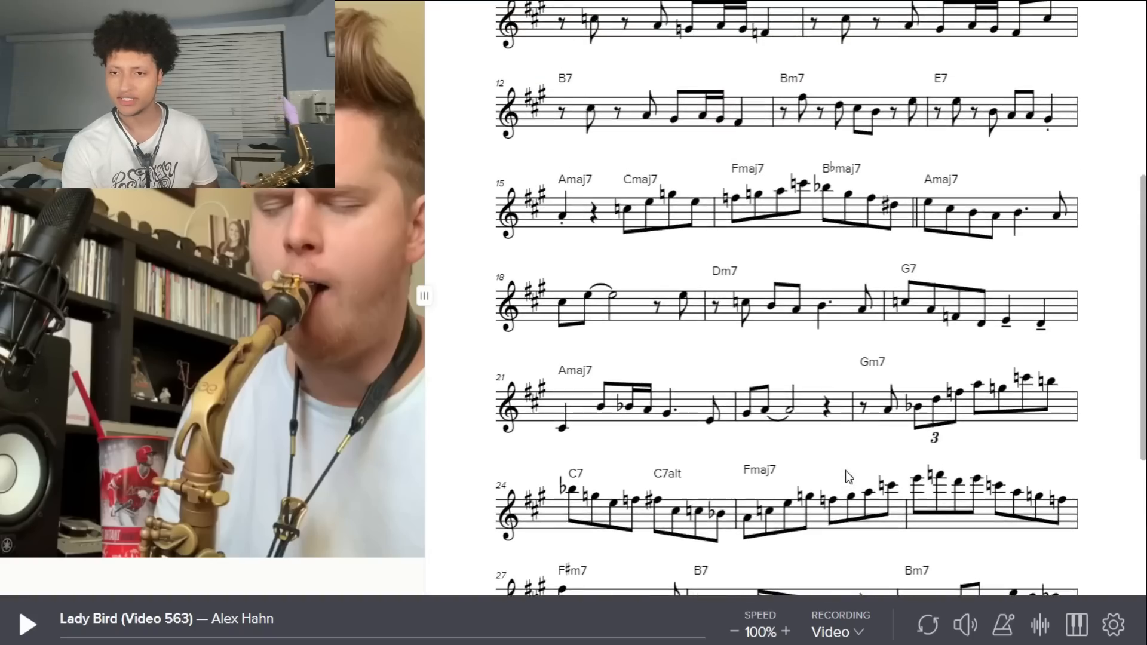
scroll("up", 3)
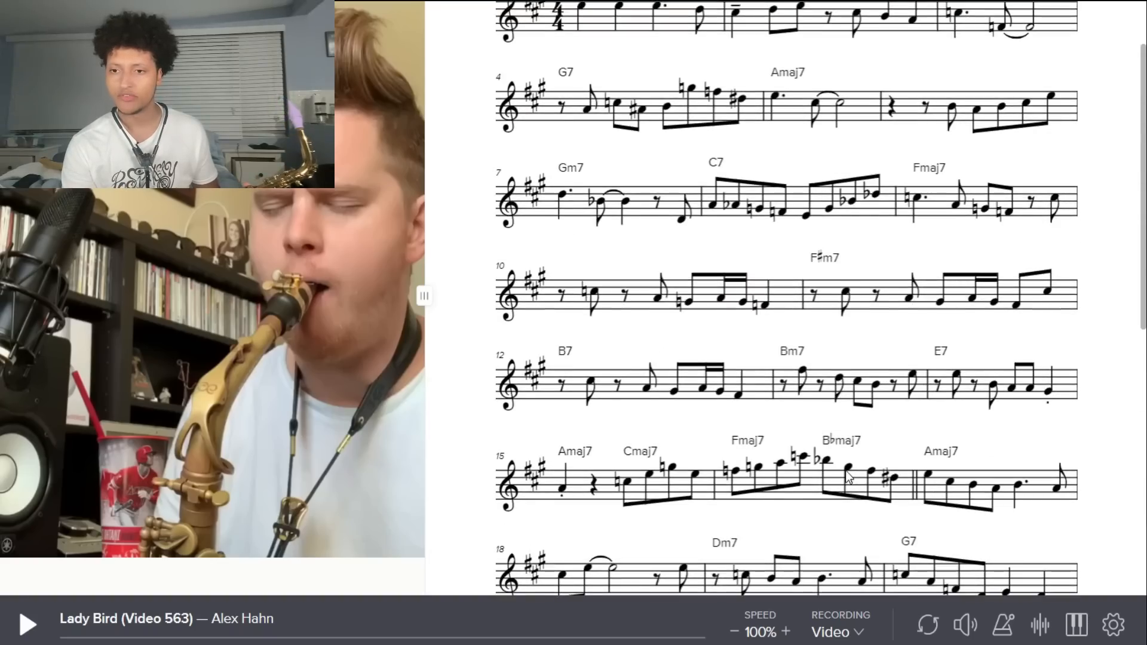
scroll("down", 3)
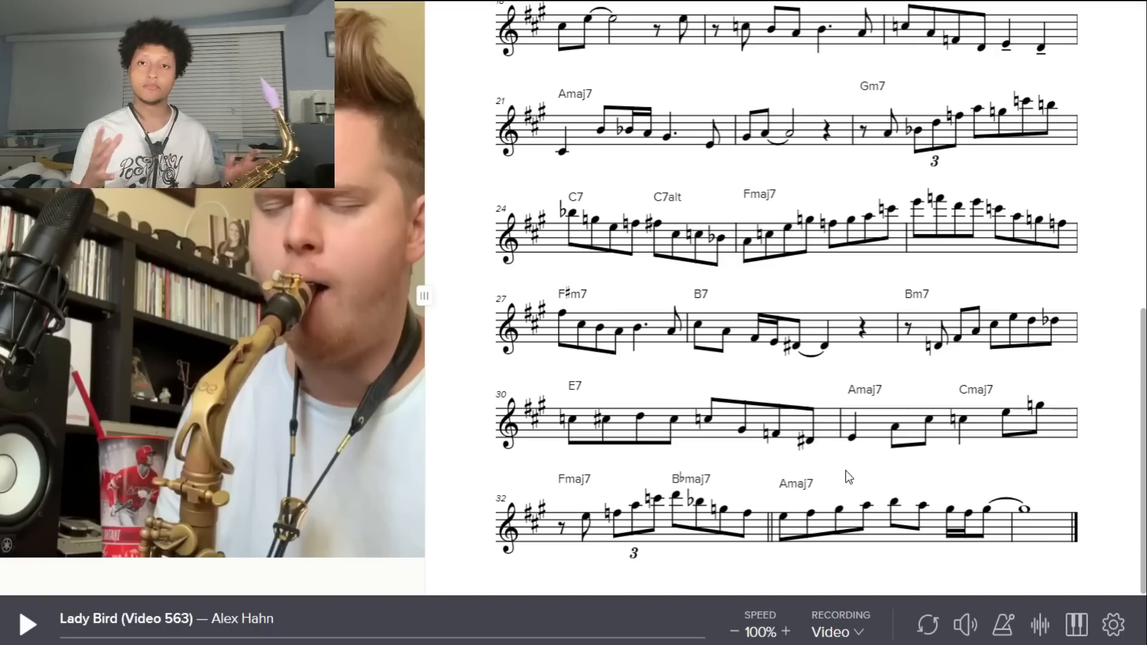